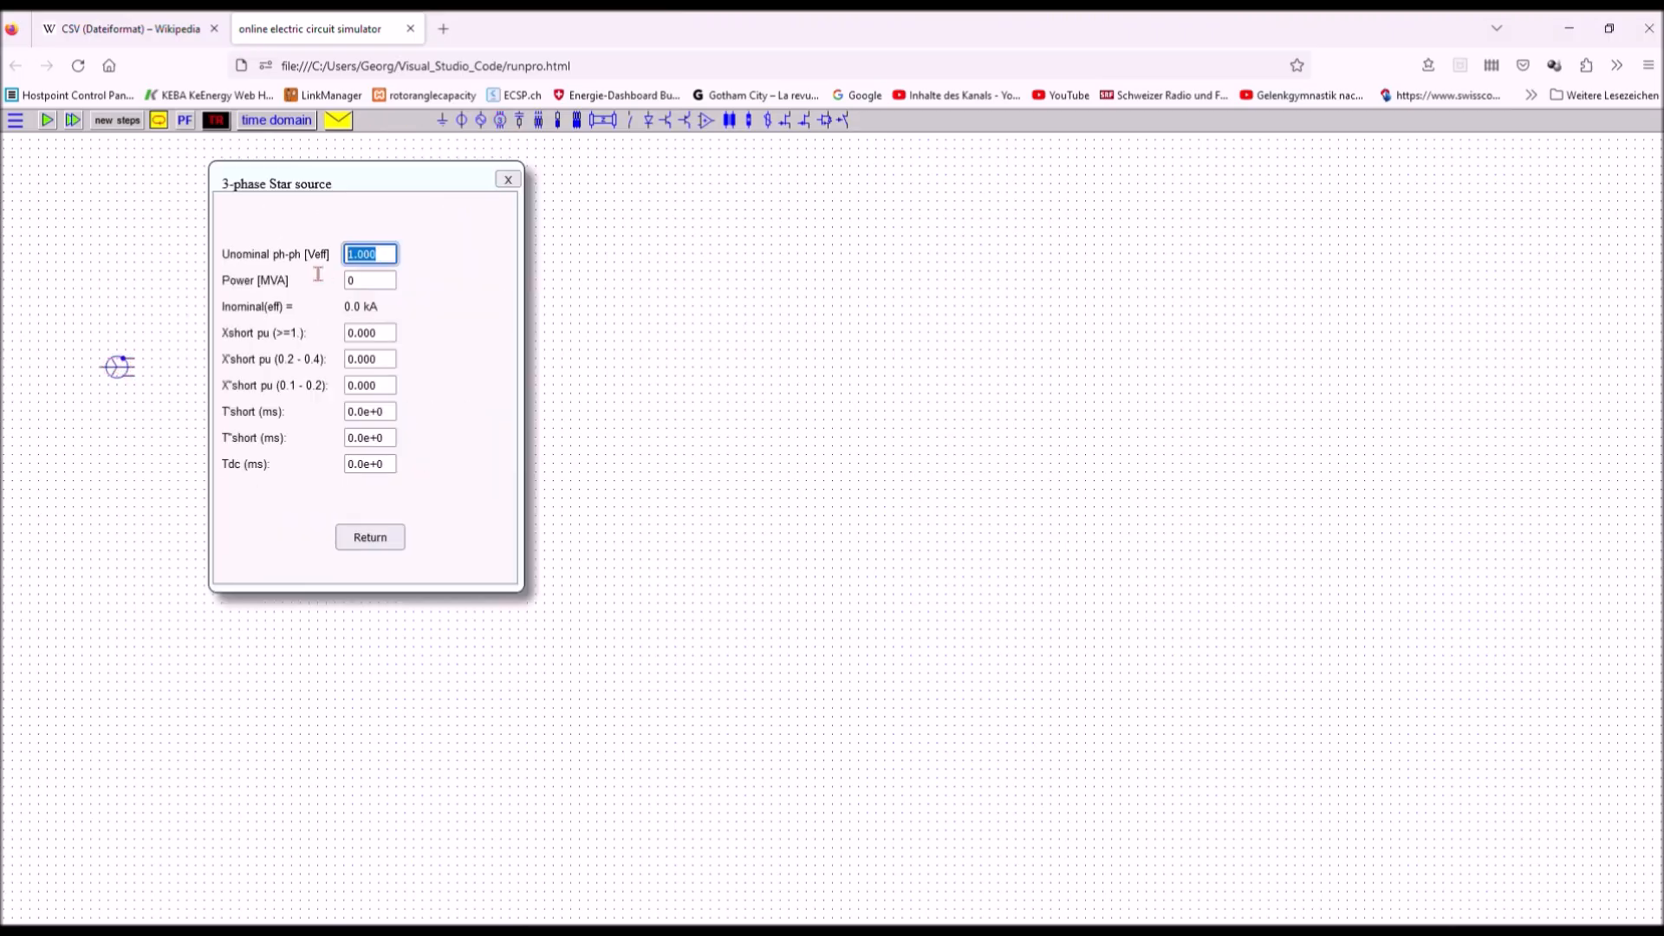
Dismiss the 3-phase star generator's settings, keeping its default values.
left_click(369, 537)
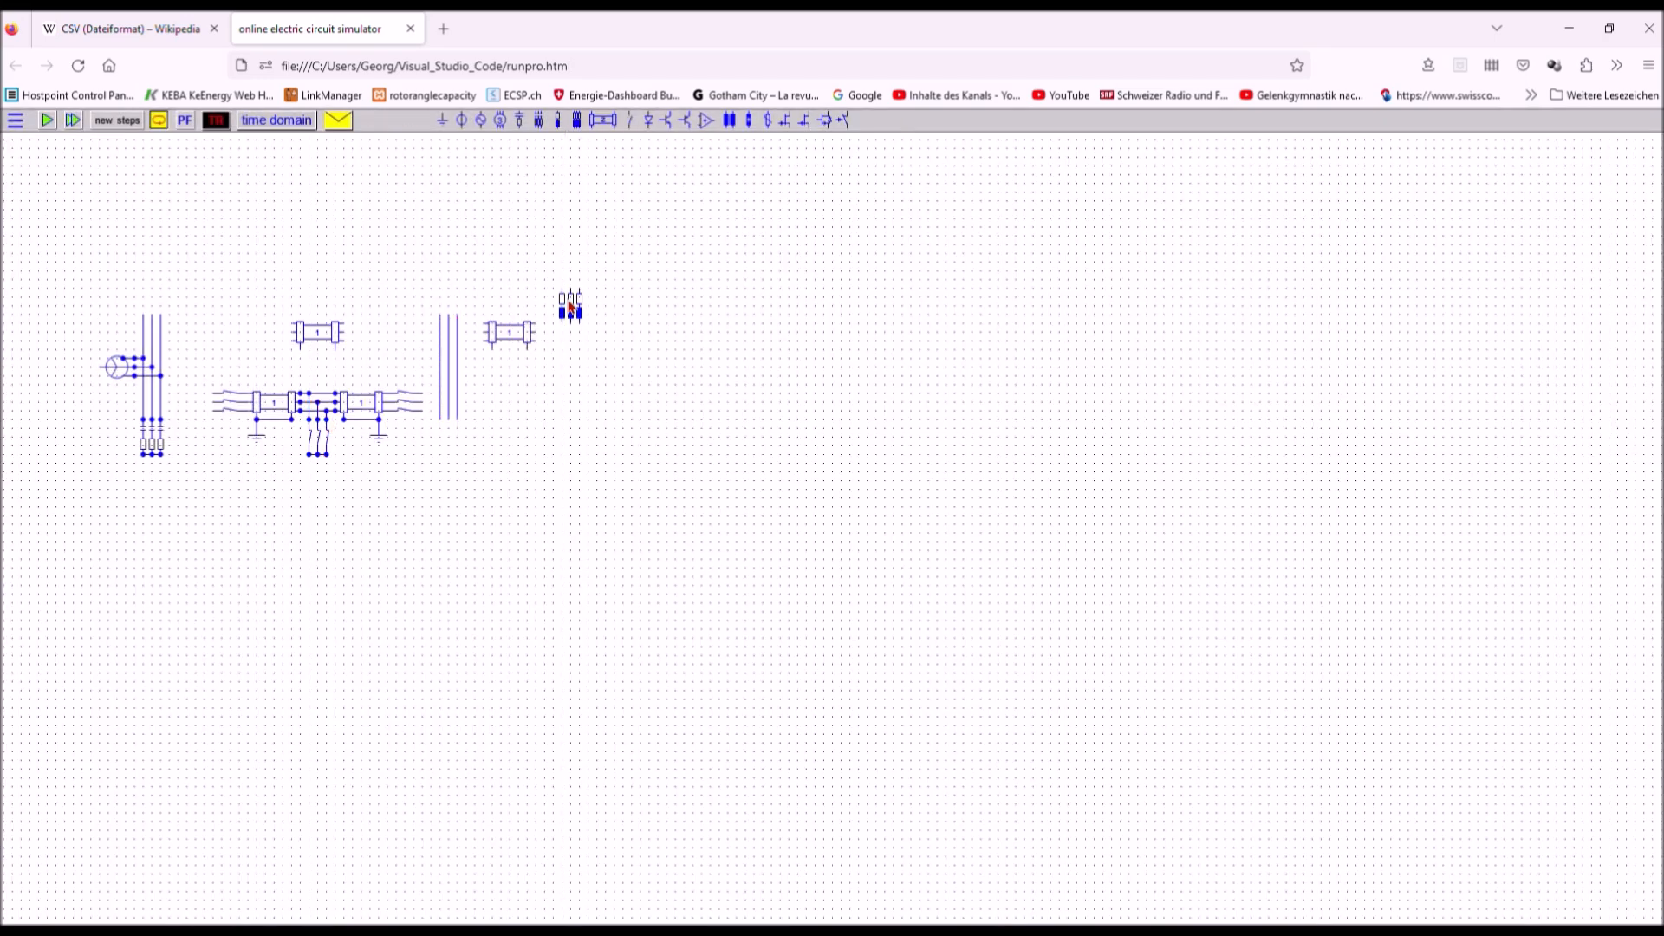
Flip the infinite-bus source, trace U, set Upeak 2e5 V at 50 Hz, then inspect the load resistor.
double_click(569, 309)
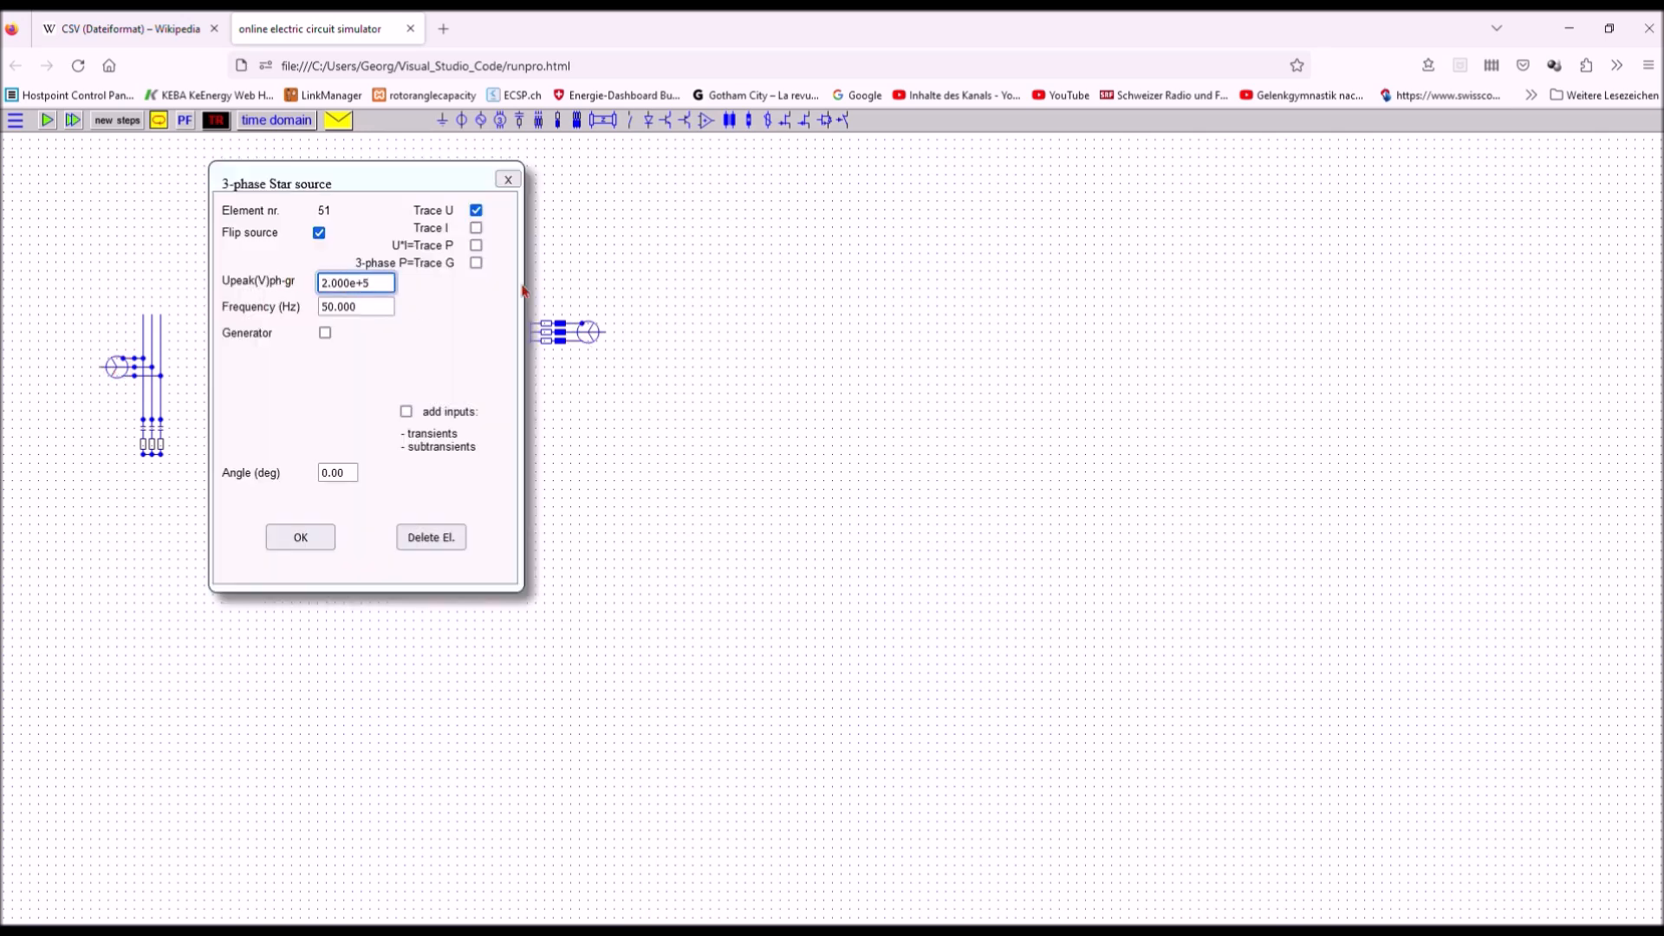
left_click(300, 538)
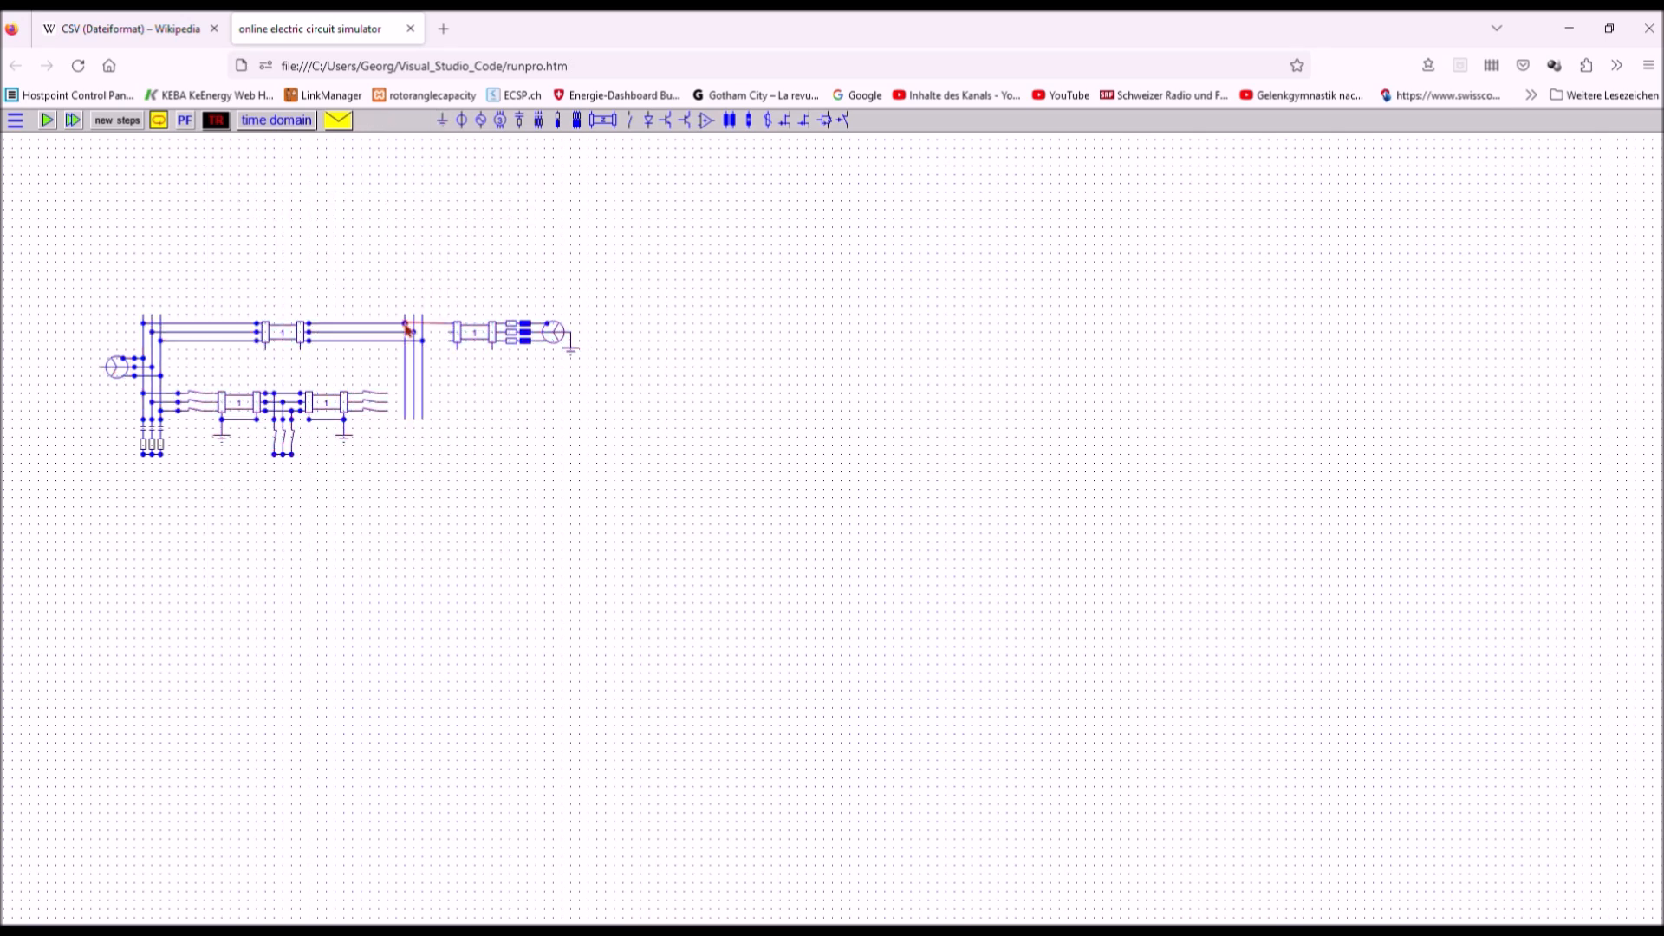
double_click(409, 329)
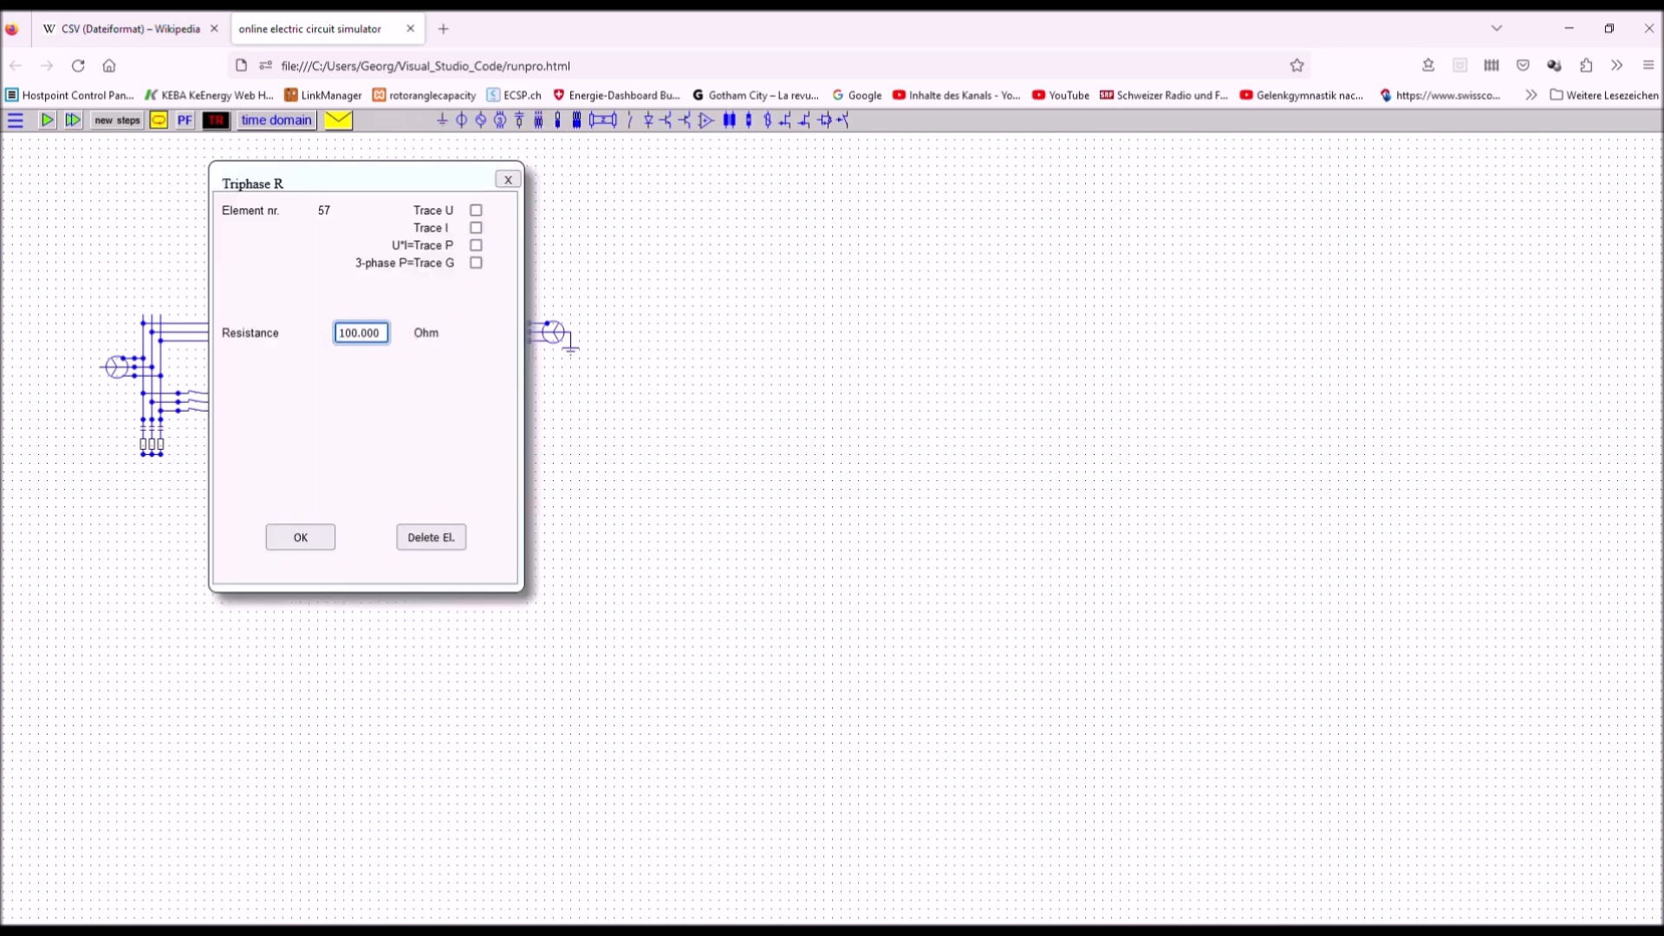
Accept the 100 ohm load, line and switch settings and run the time-domain simulation.
left_click(299, 537)
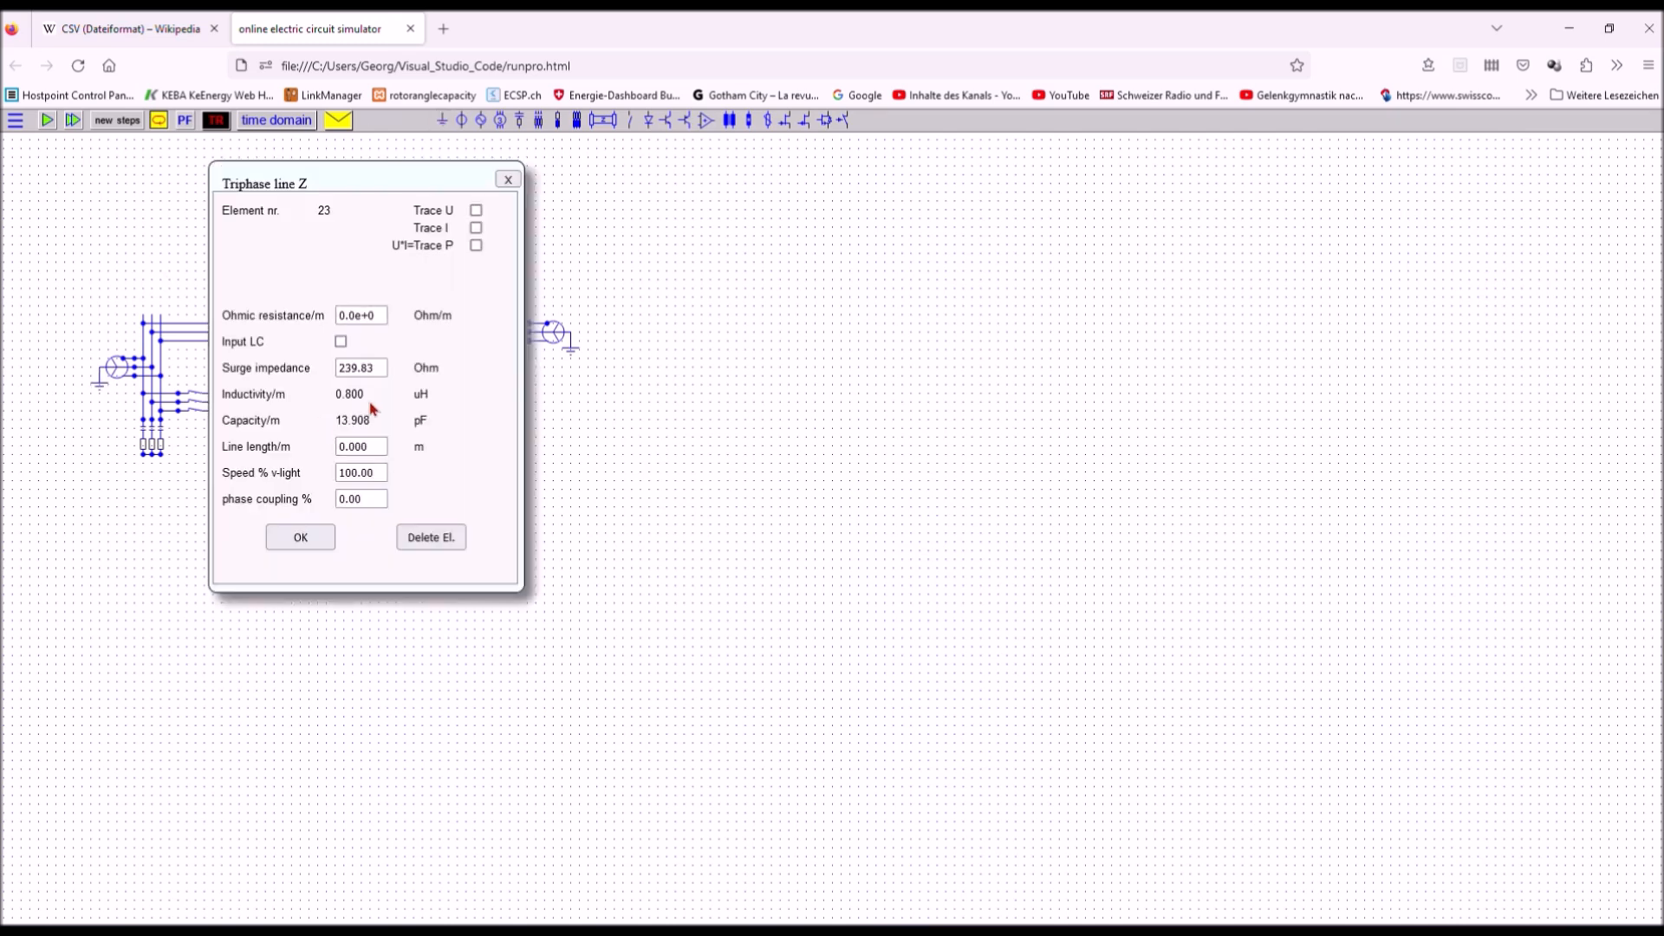
left_click(300, 538)
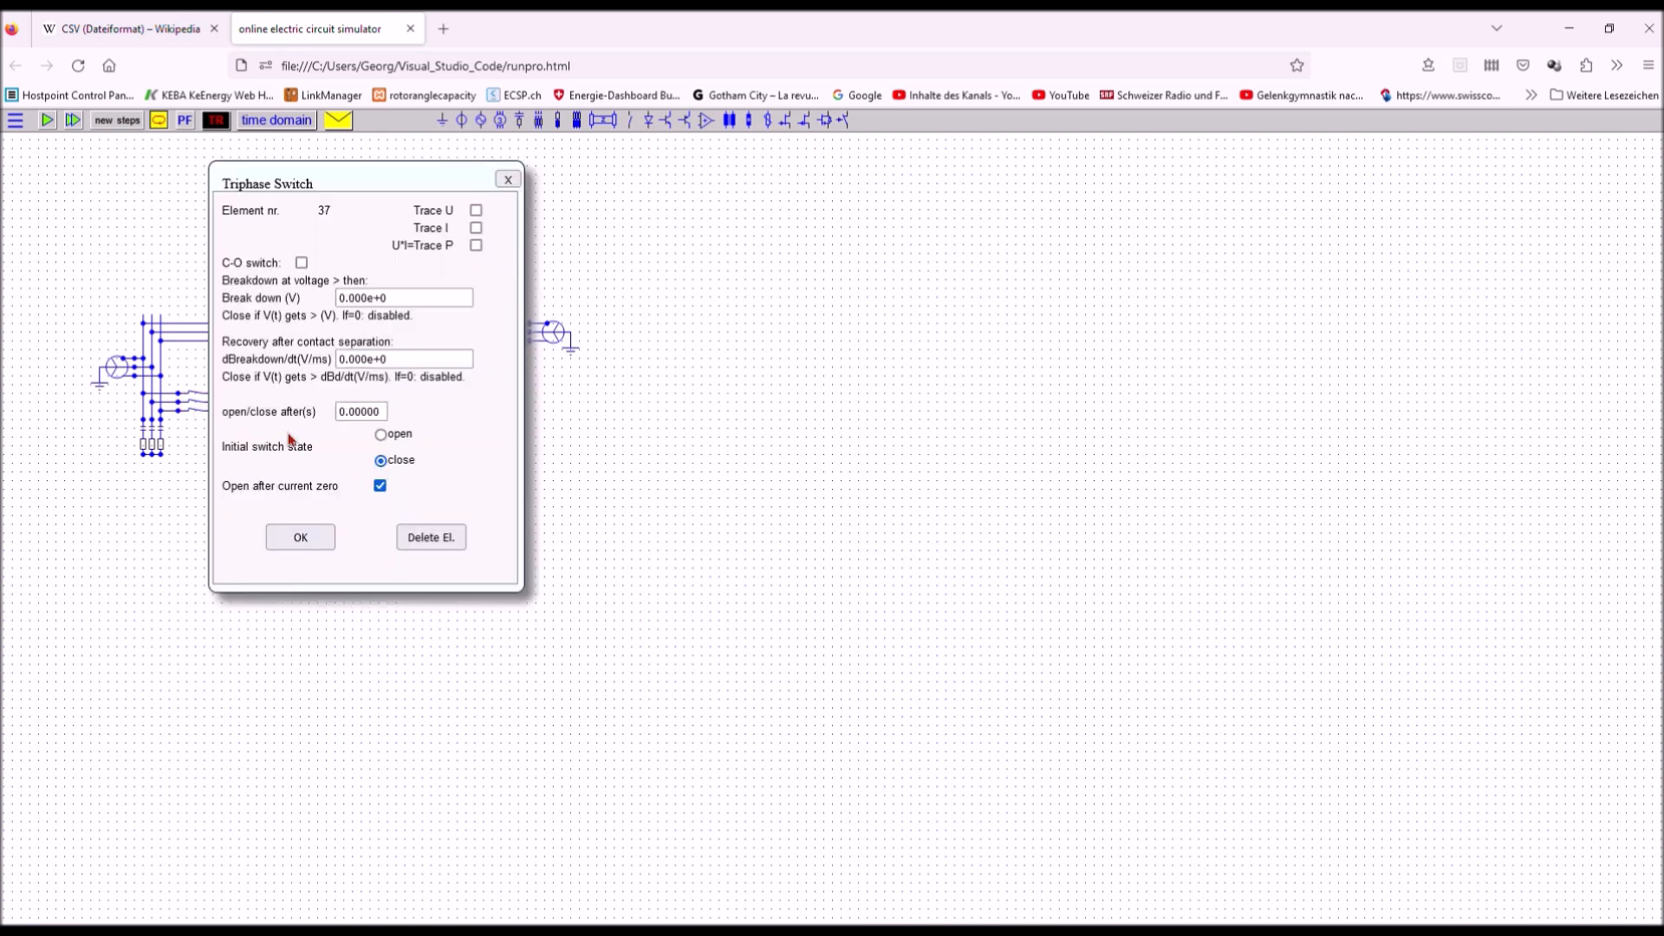
left_click(300, 537)
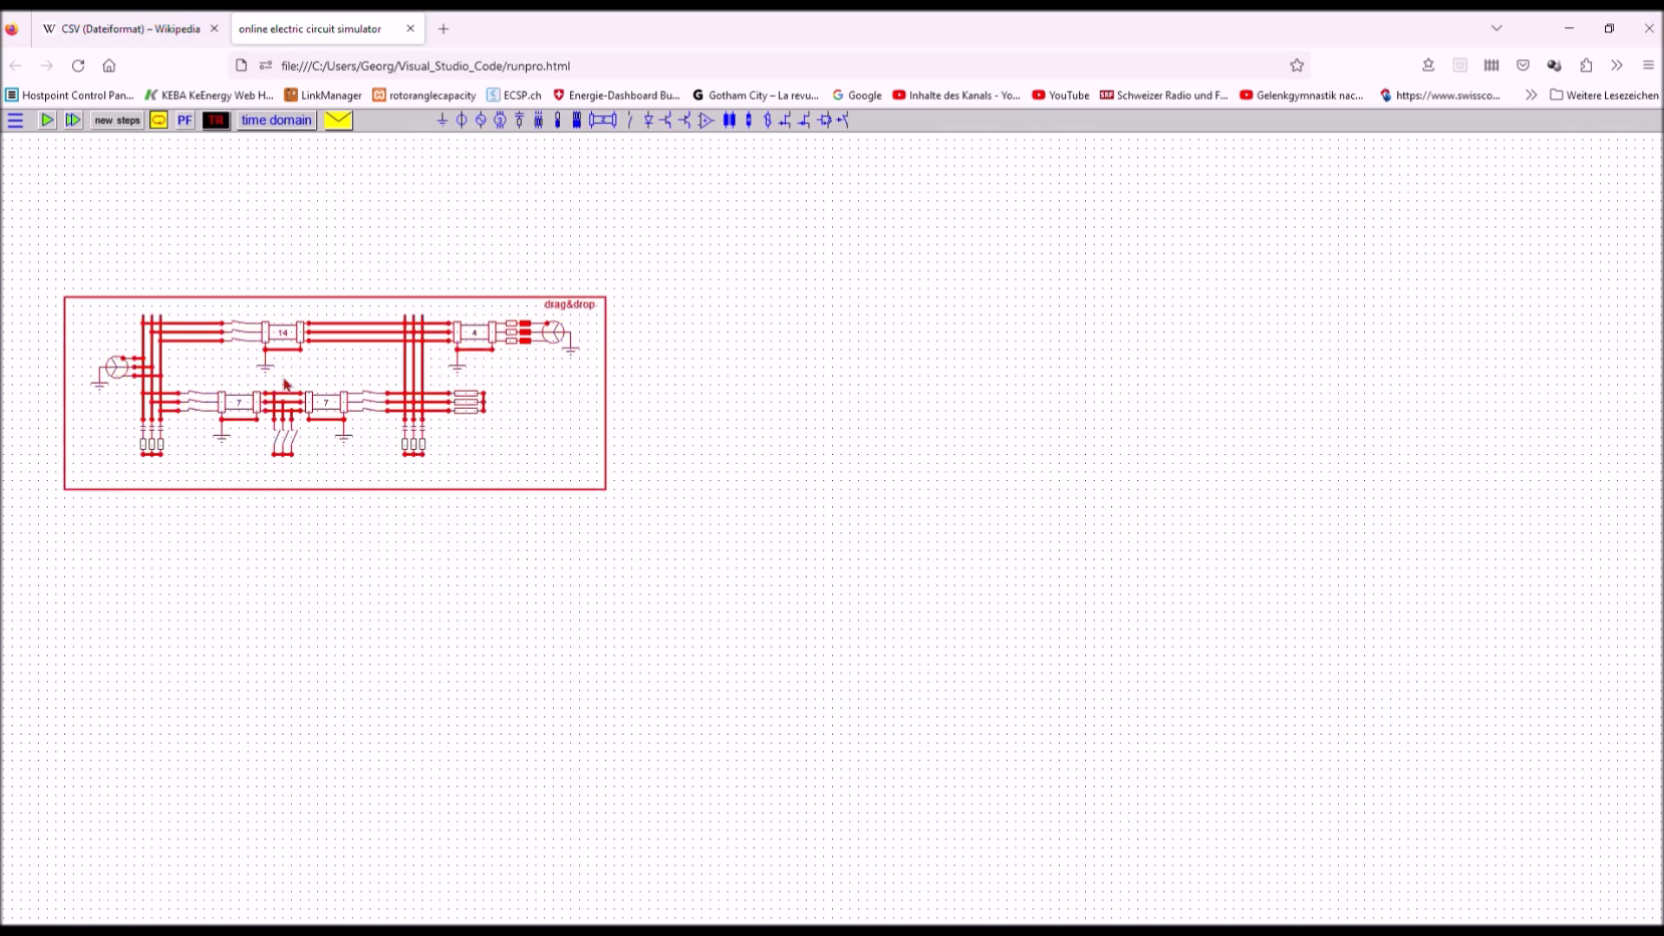
left_click(45, 119)
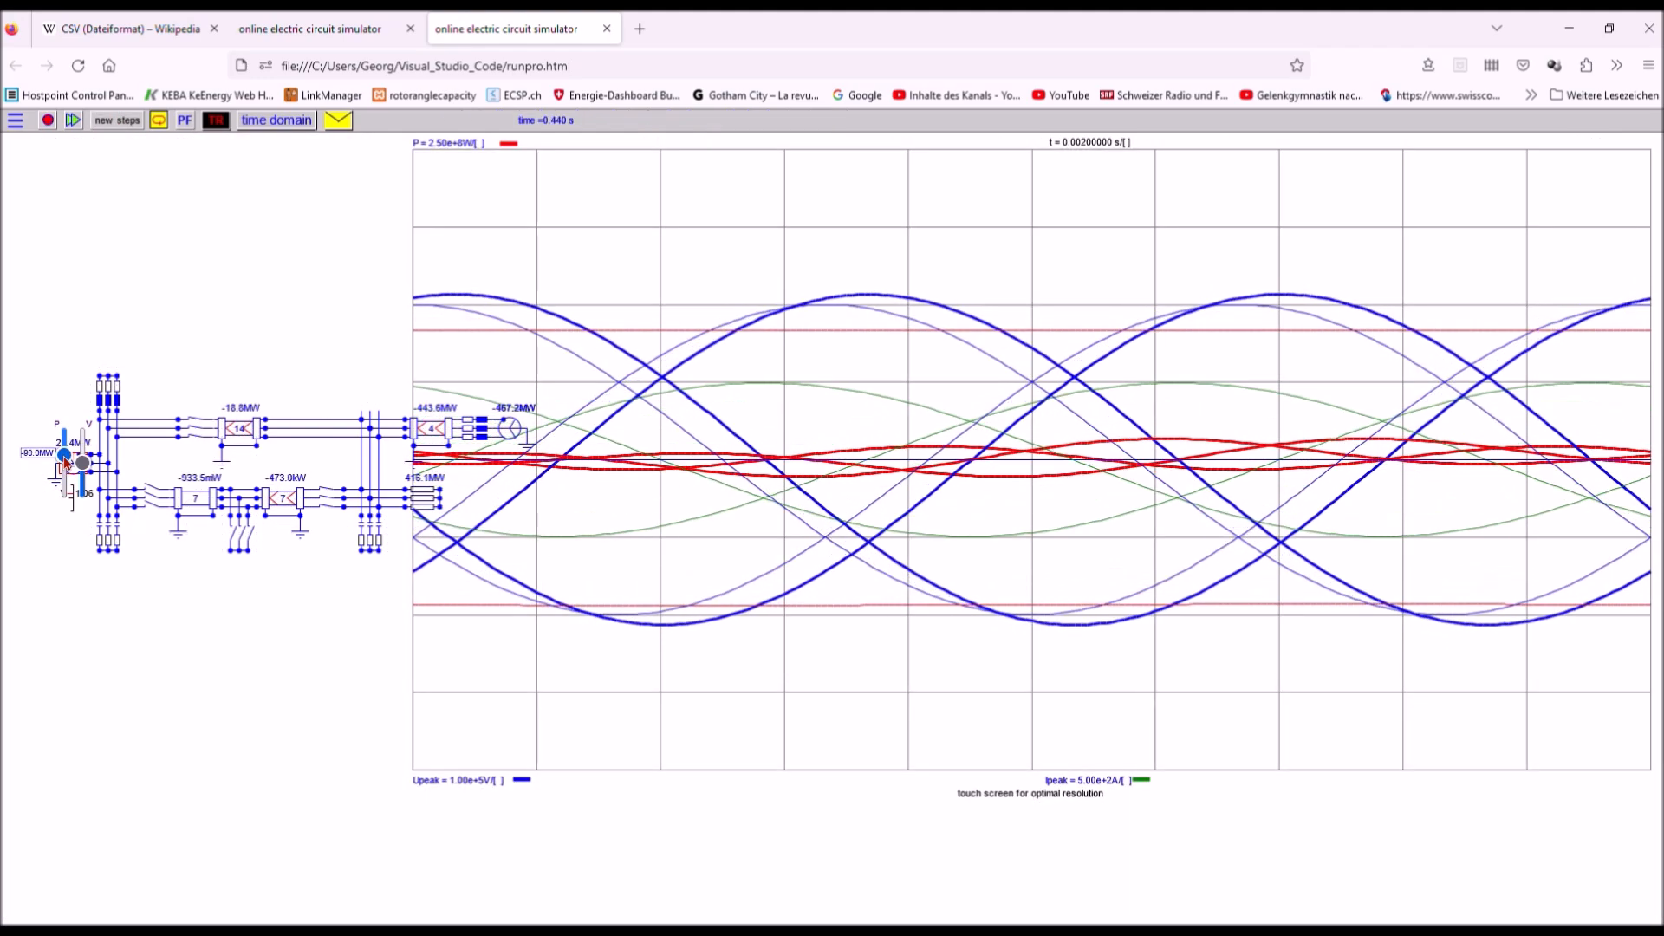